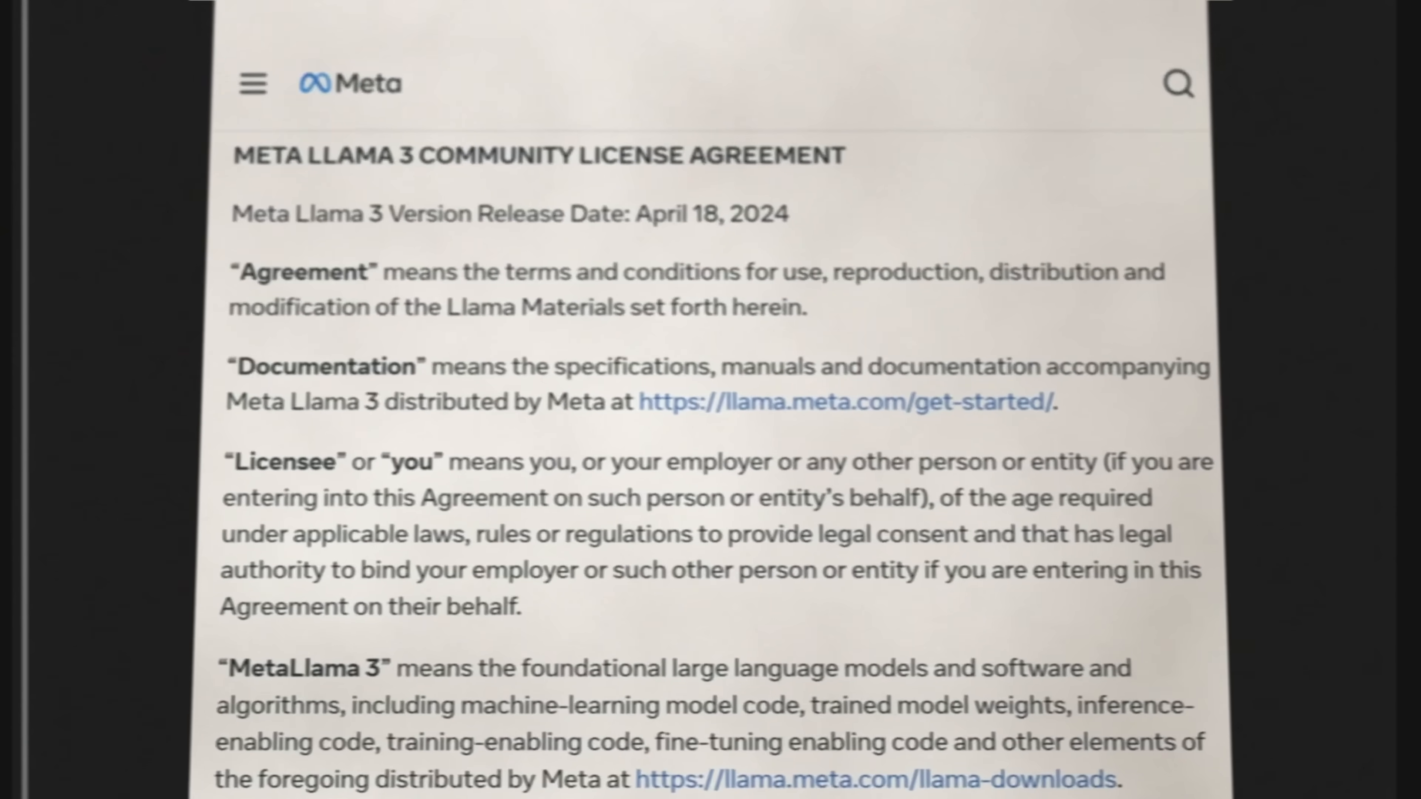
Step: Scroll the Llama 3 license past the definitions to section 1, License Rights and Redistribution
scroll("down", 3)
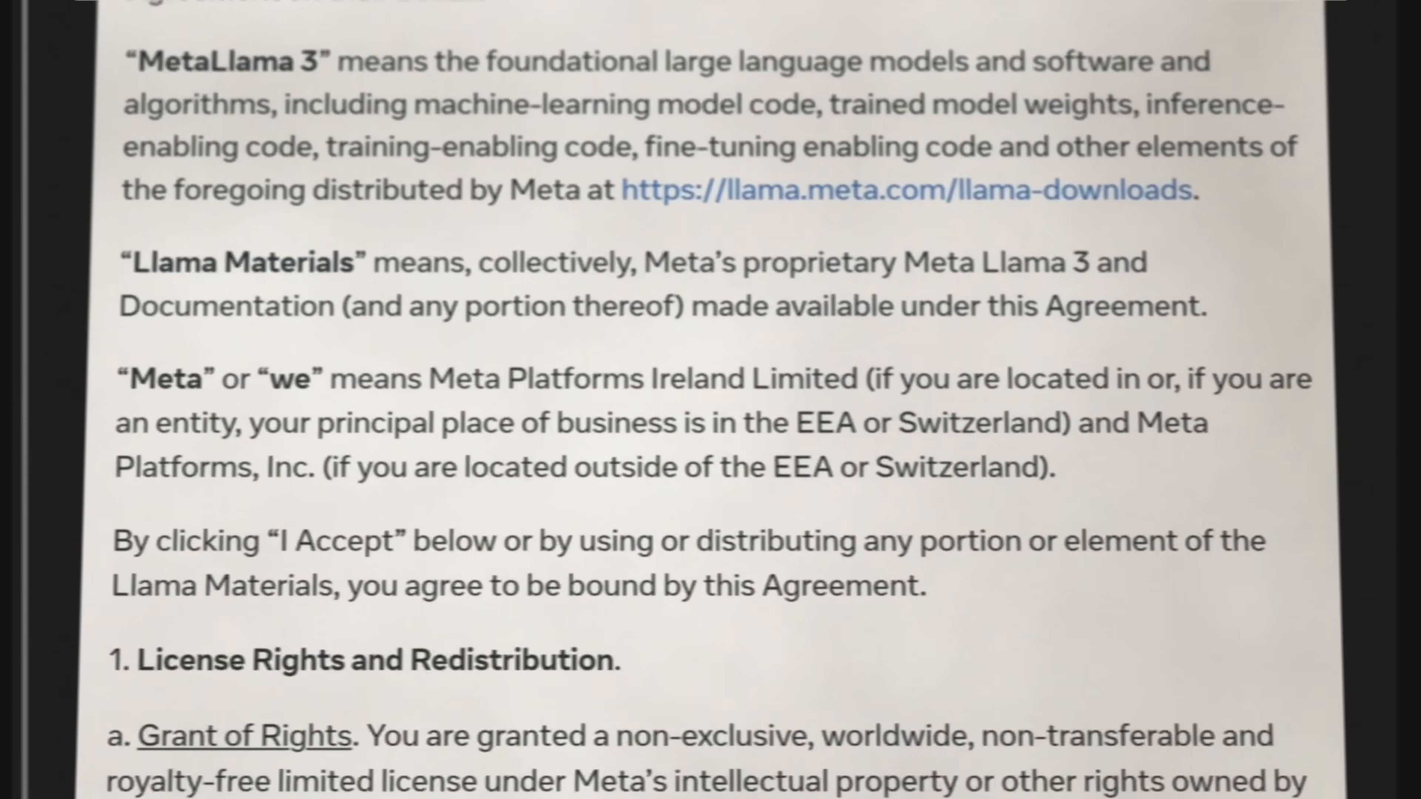
scroll("down", 3)
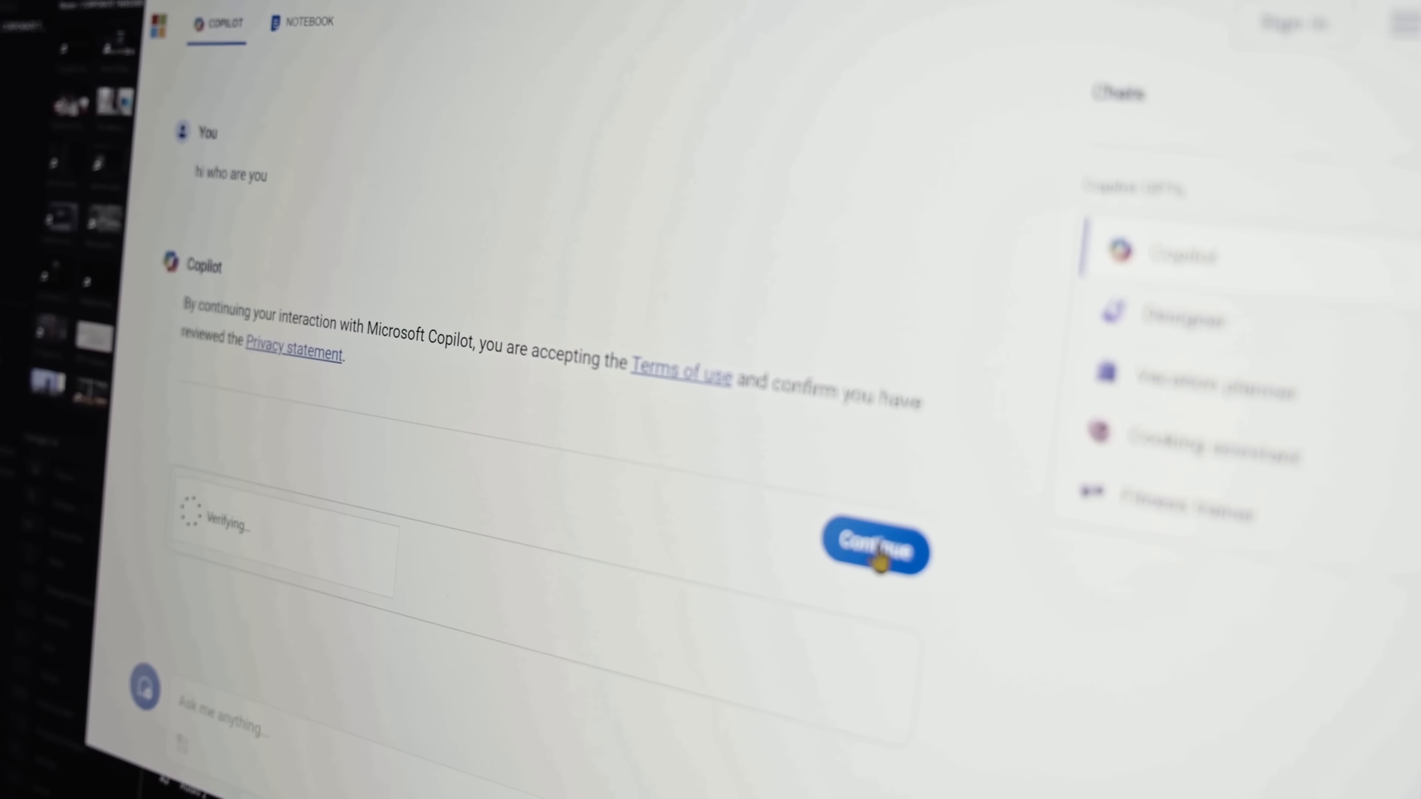
Step: Accept the Copilot terms-of-use notice with Continue so the chat can proceed
left_click(875, 547)
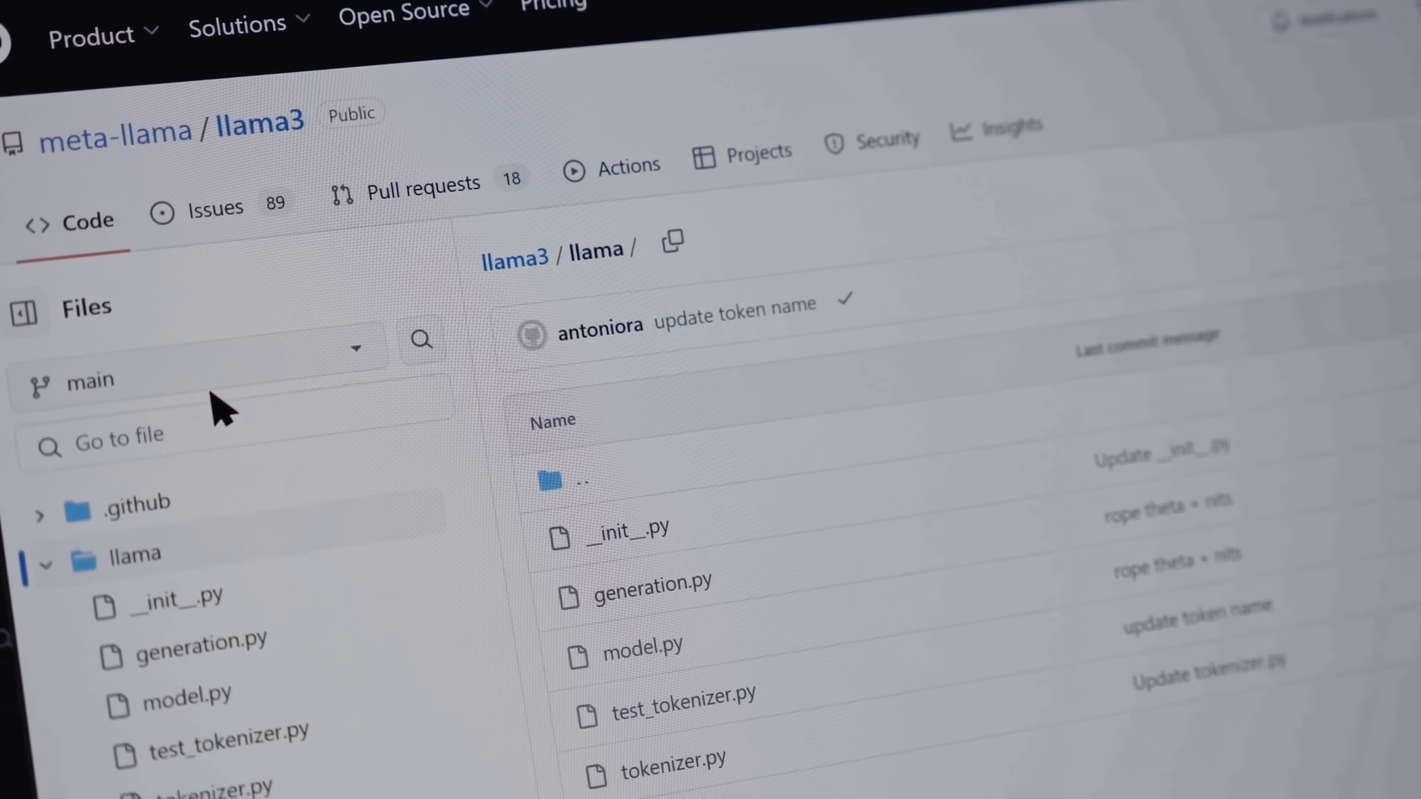
Step: View generation.py, then download the llama3 repository as llama3-main.zip and save the file
left_click(628, 532)
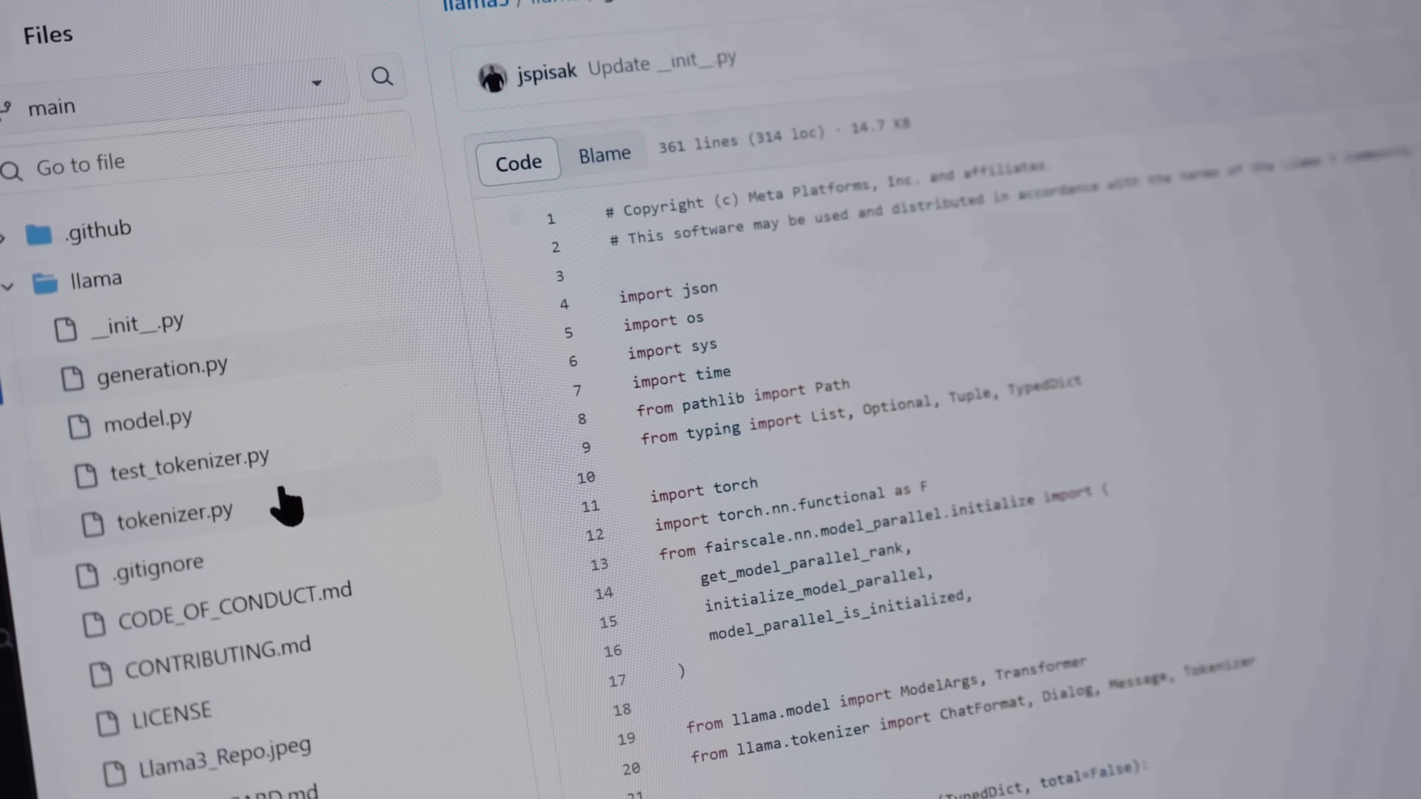
left_click(851, 186)
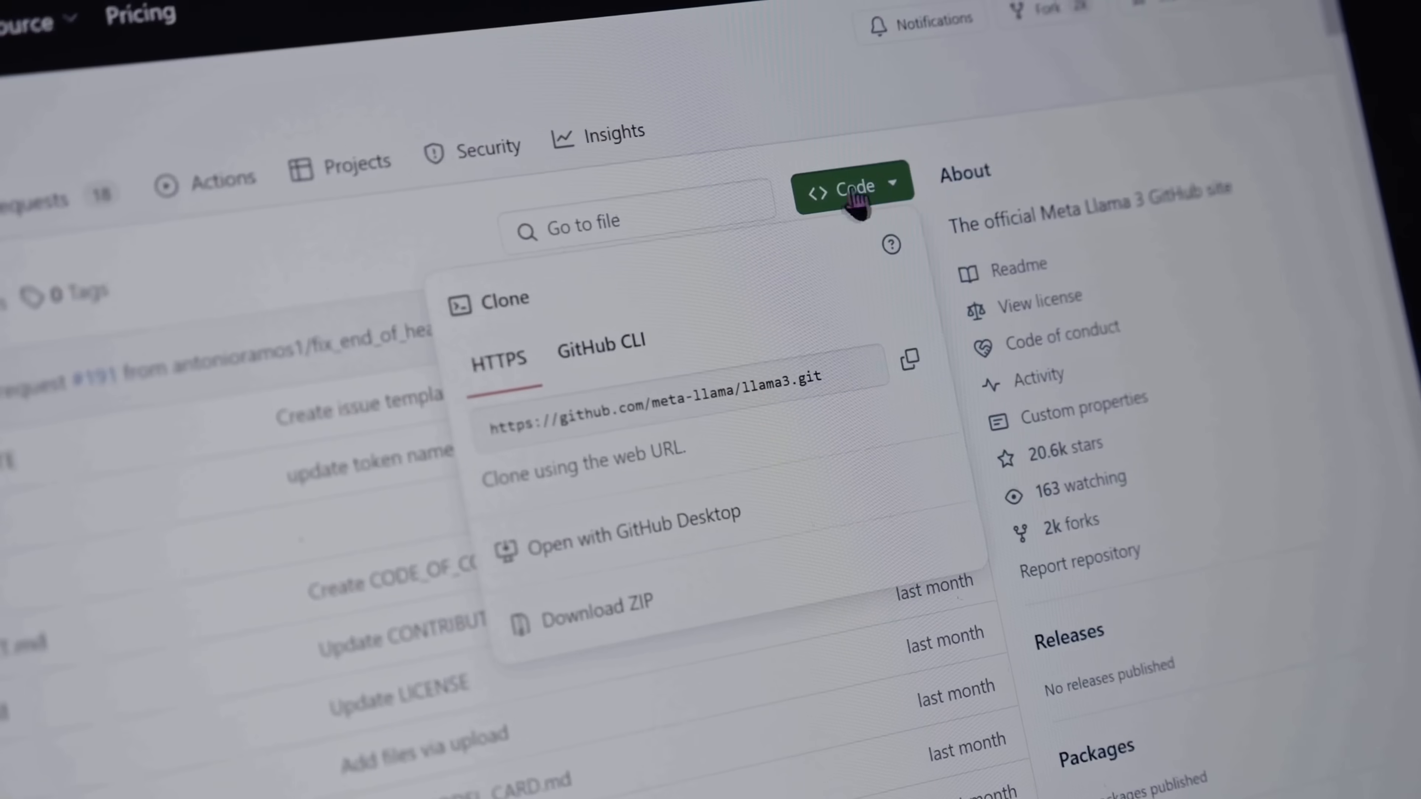
left_click(598, 608)
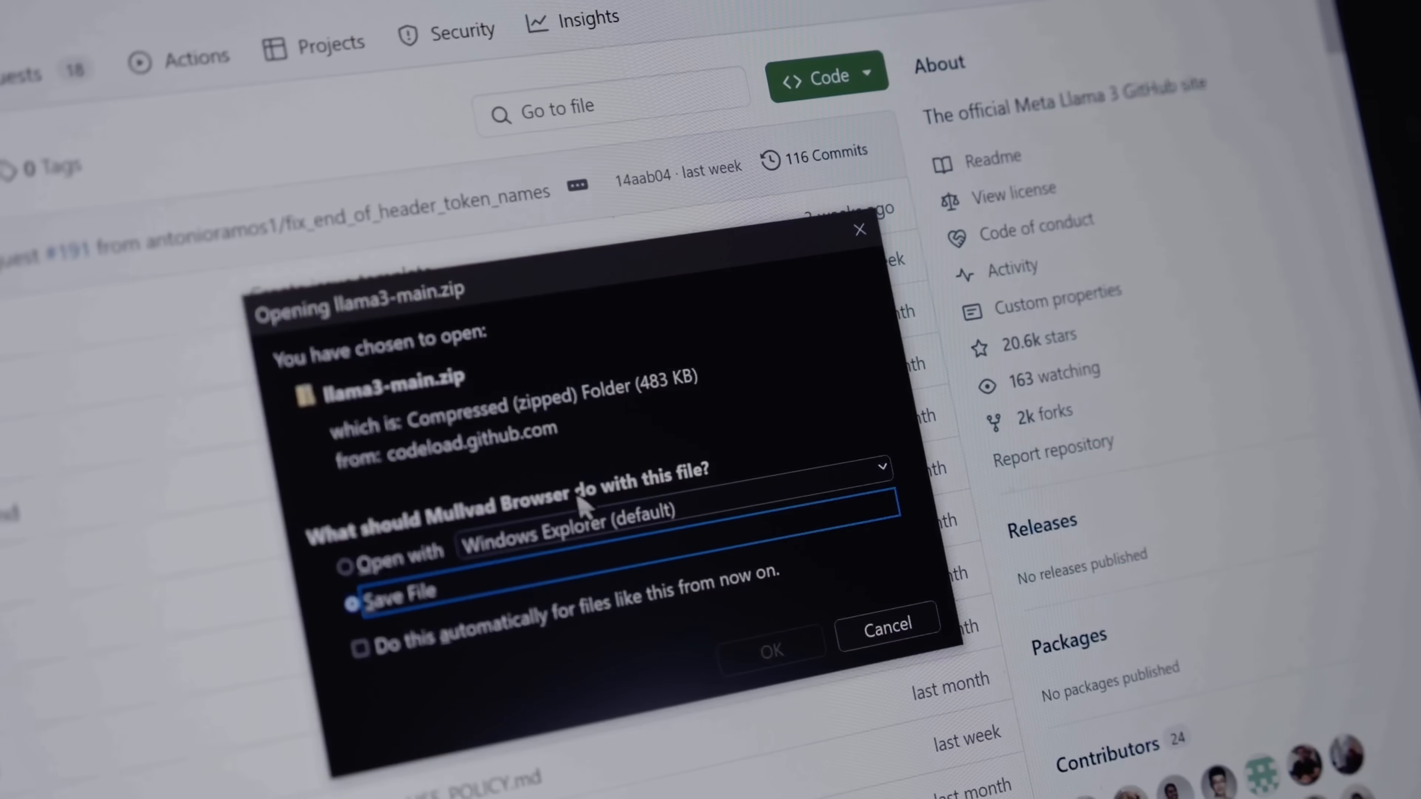
left_click(771, 650)
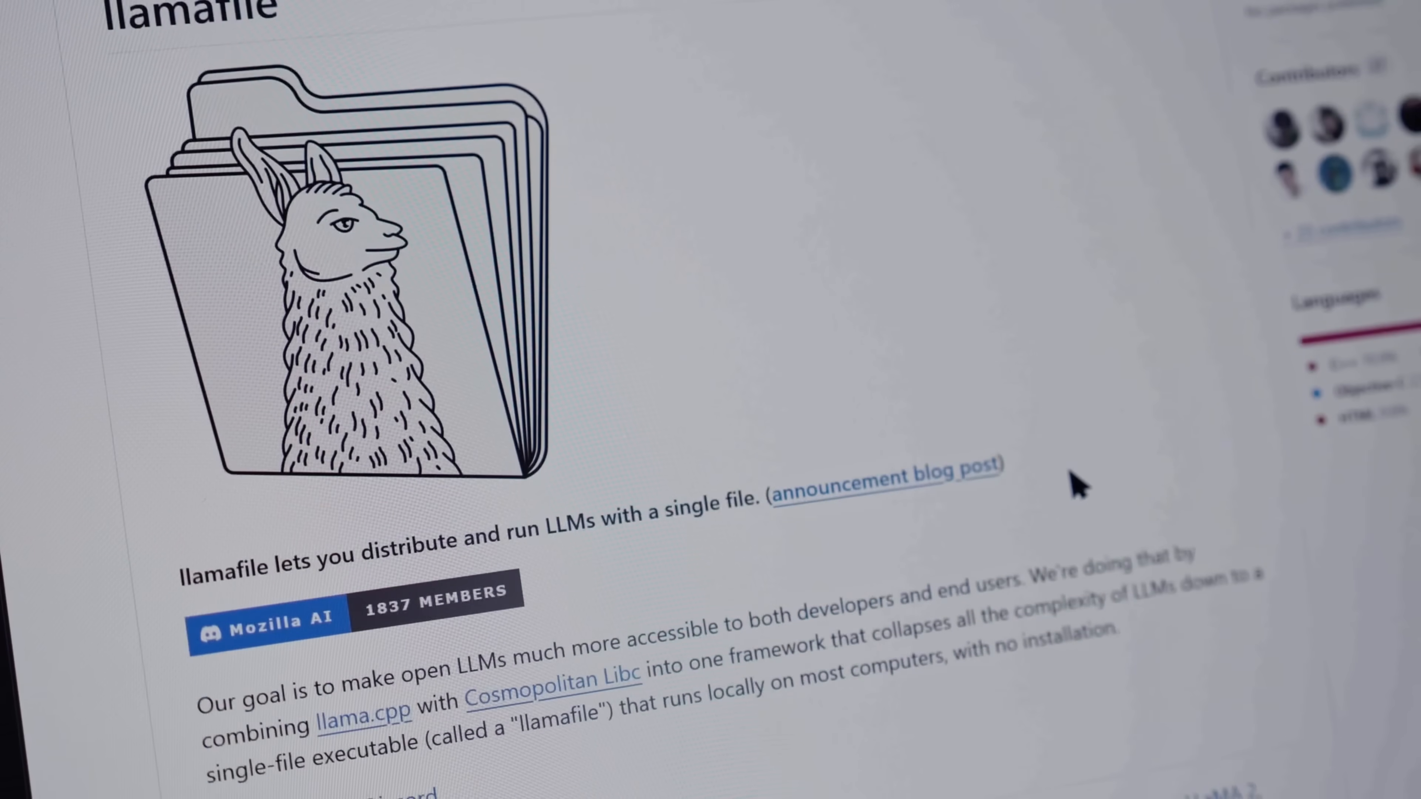
Step: Move on to Newegg and open the refurbished MSI RTX 3090 24GB listing
scroll("down", 3)
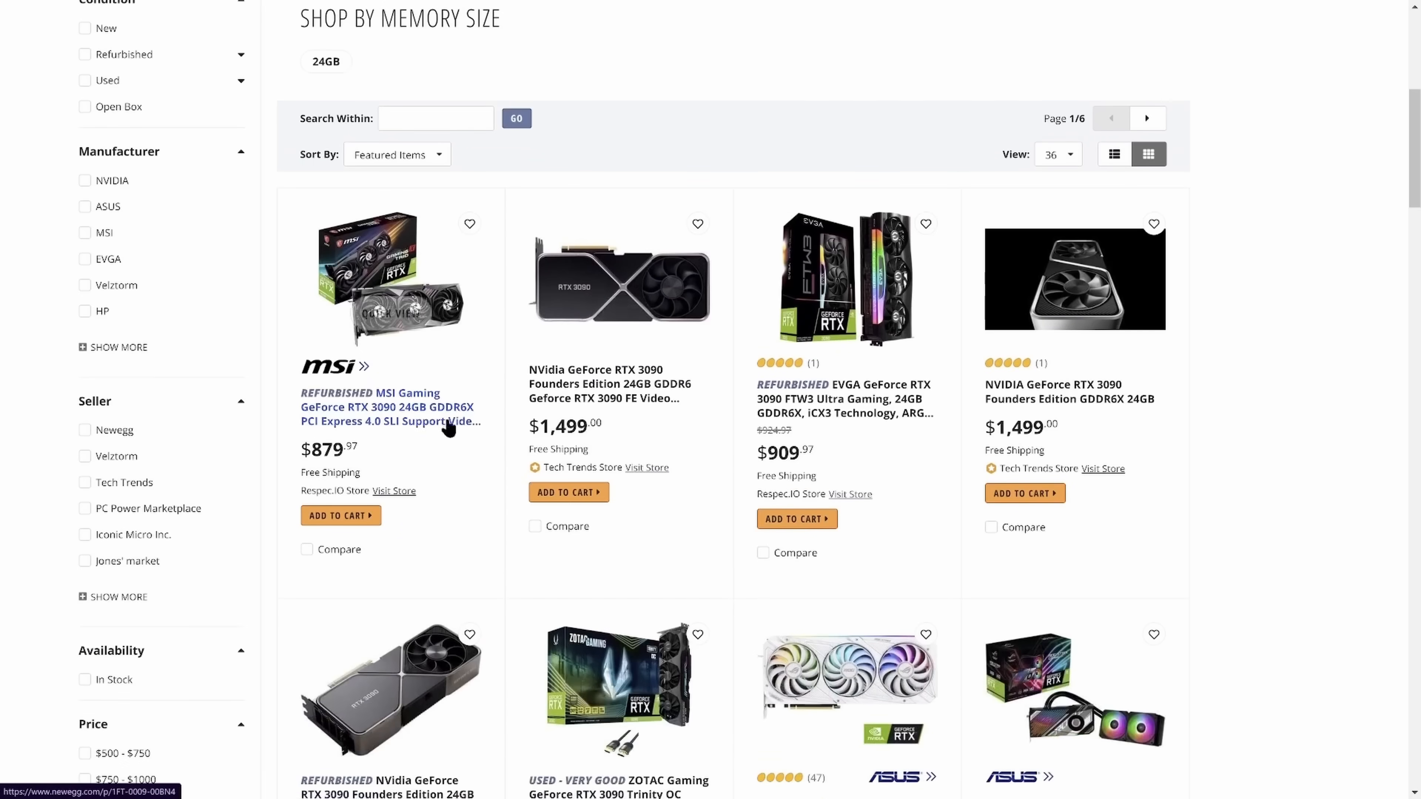
left_click(386, 407)
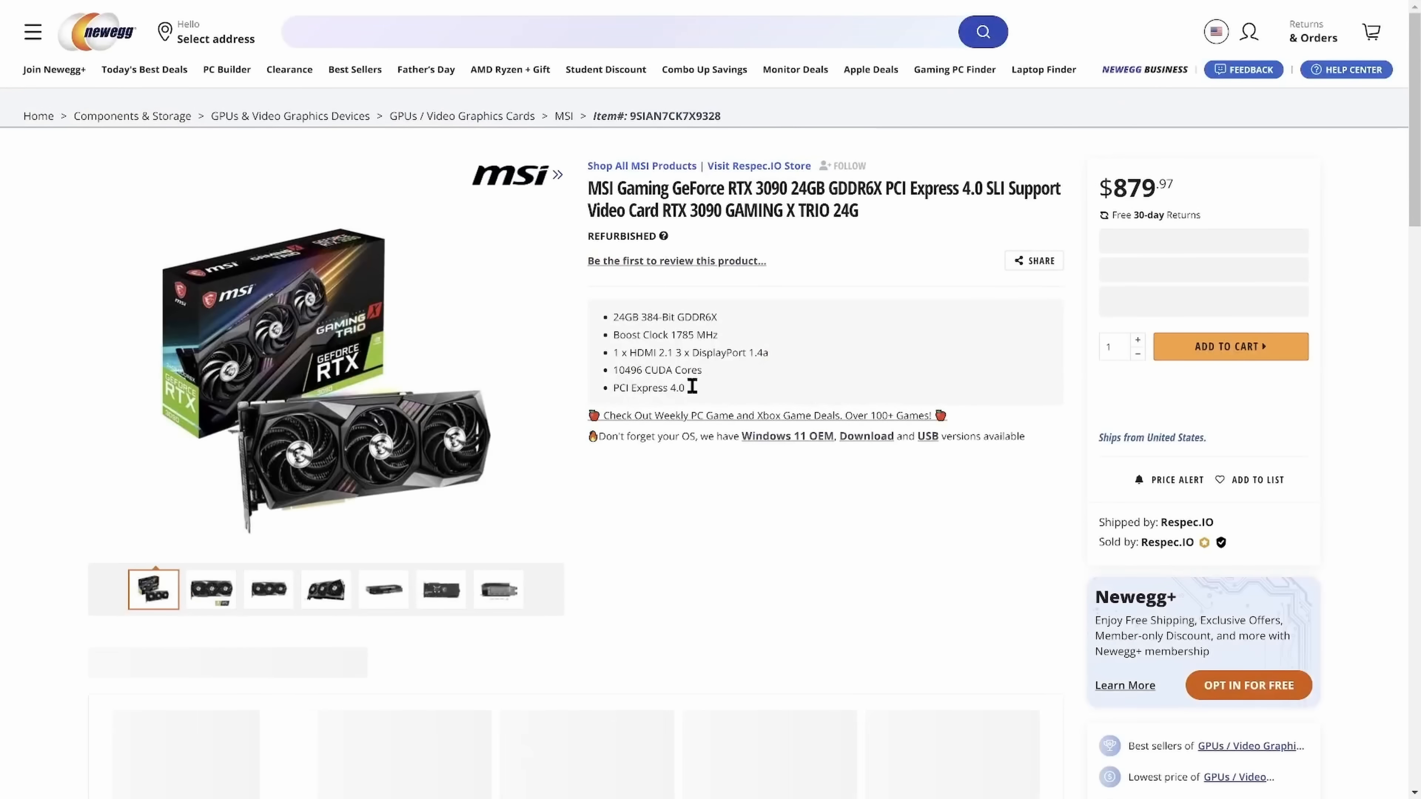